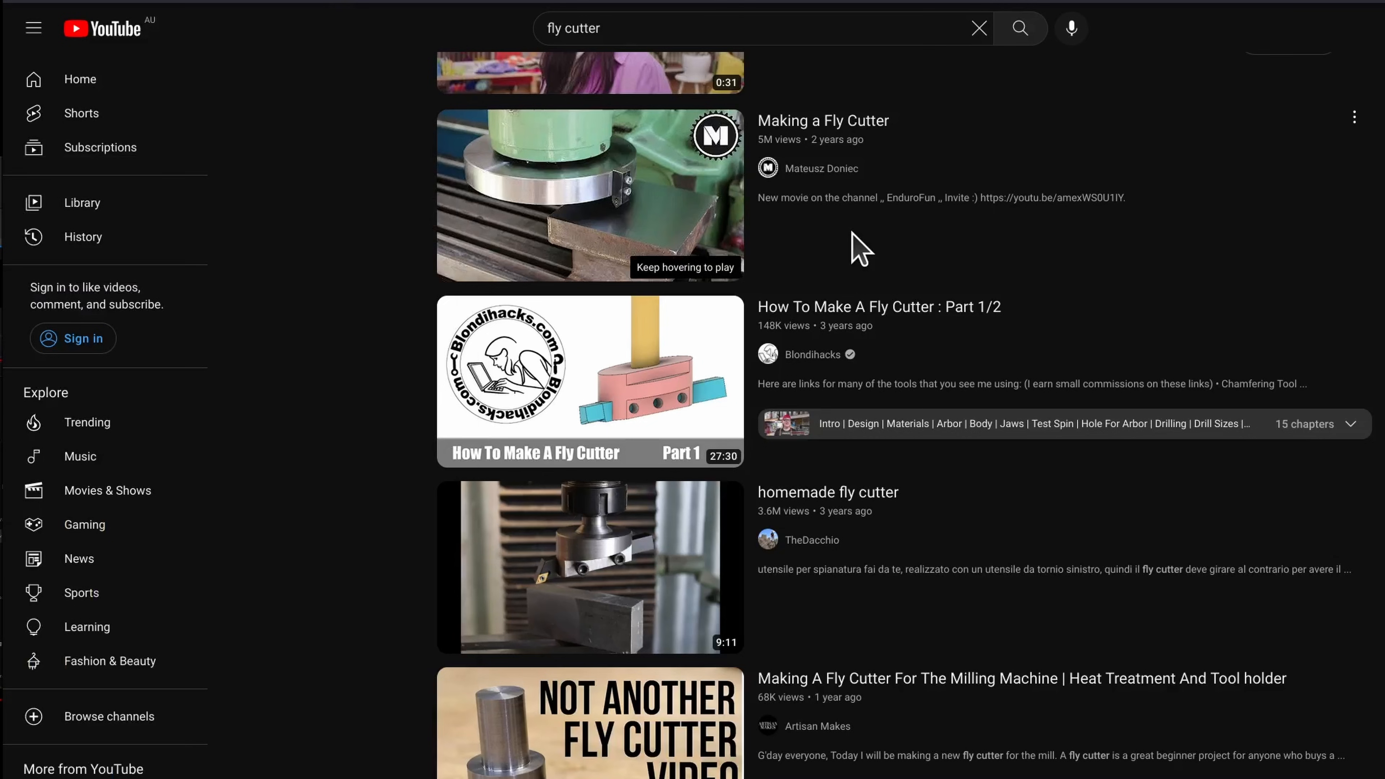
pyautogui.scroll(-3)
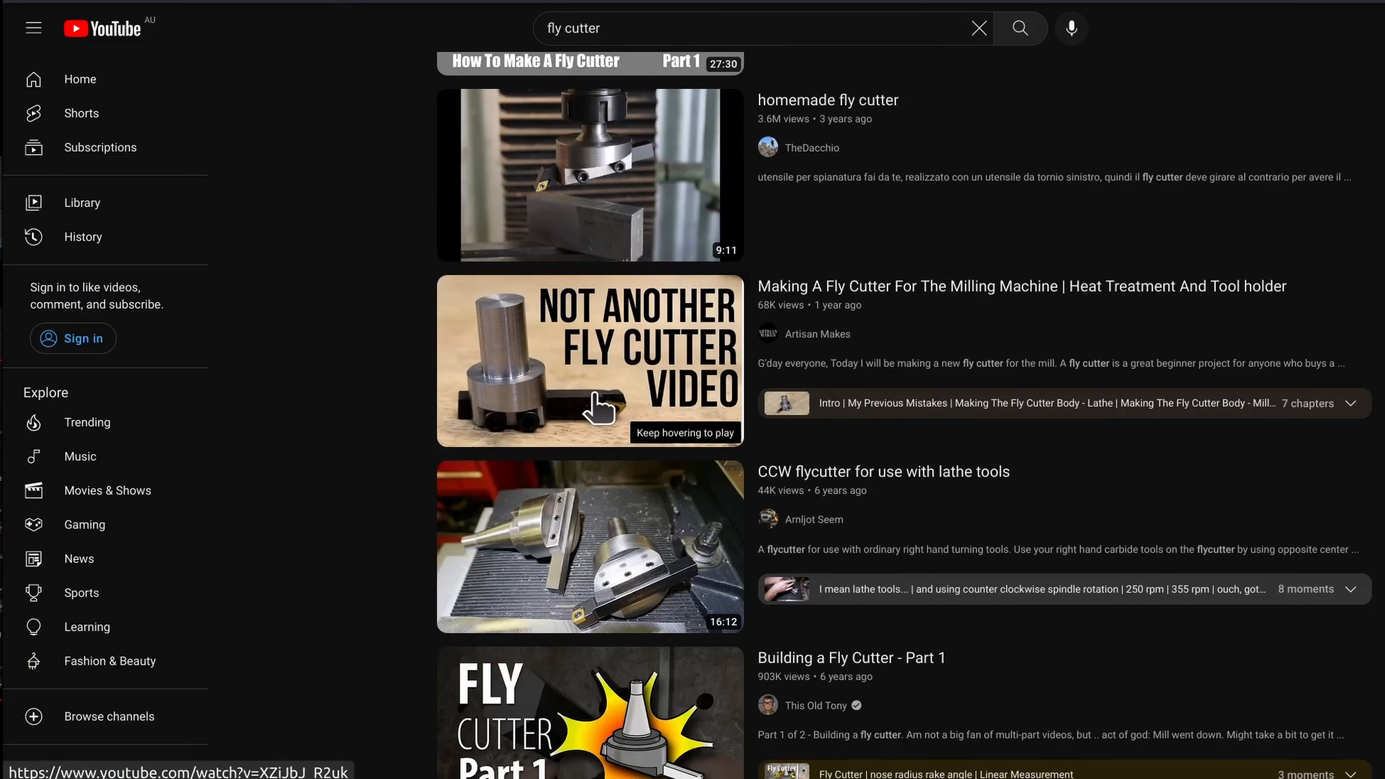
pyautogui.scroll(-3)
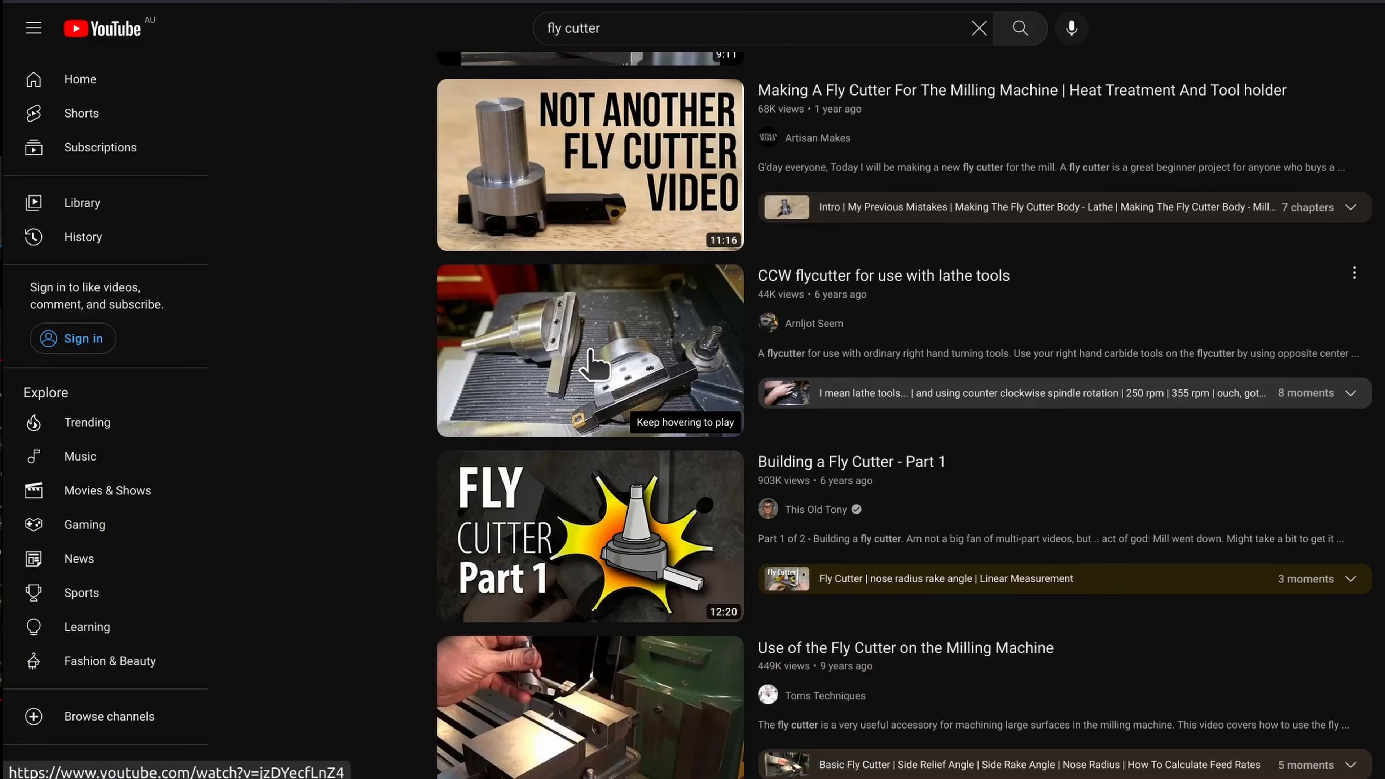
pyautogui.scroll(-3)
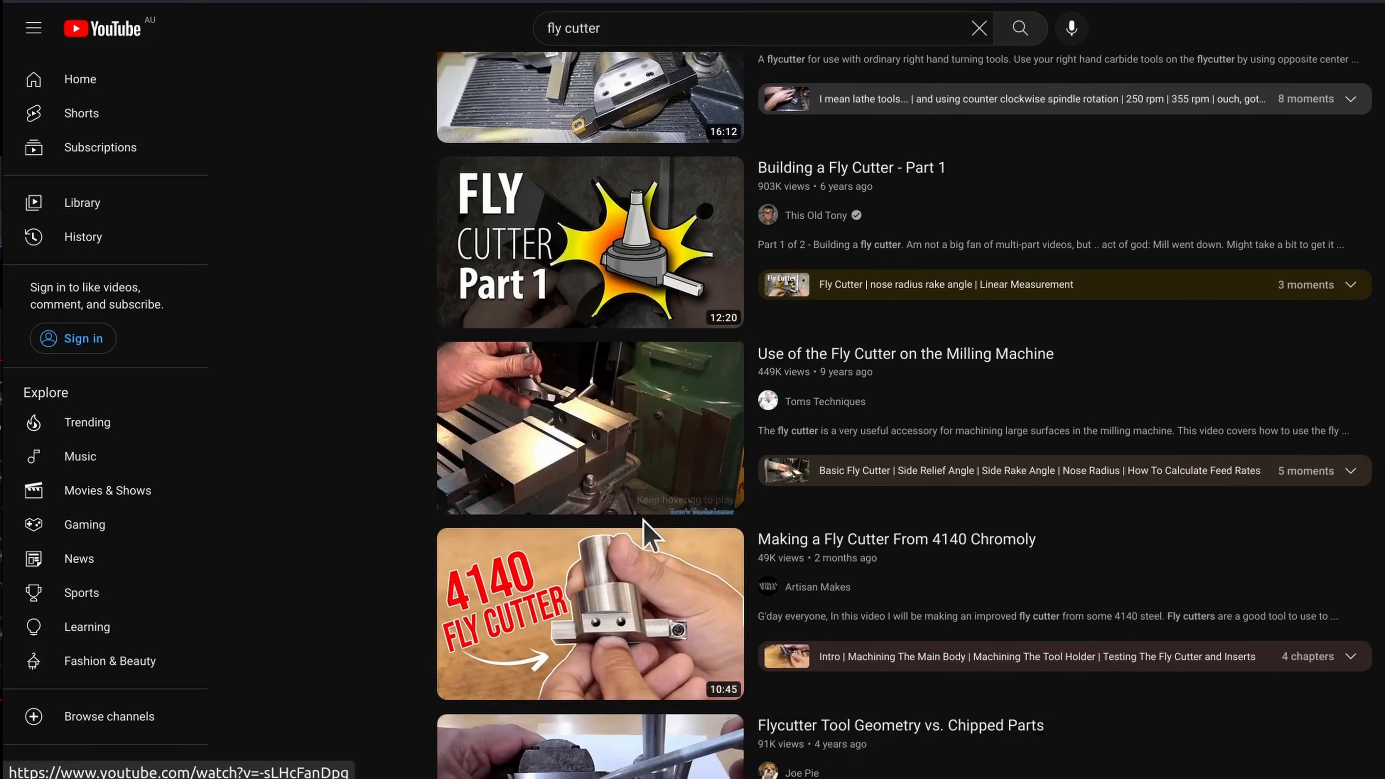
pyautogui.scroll(-3)
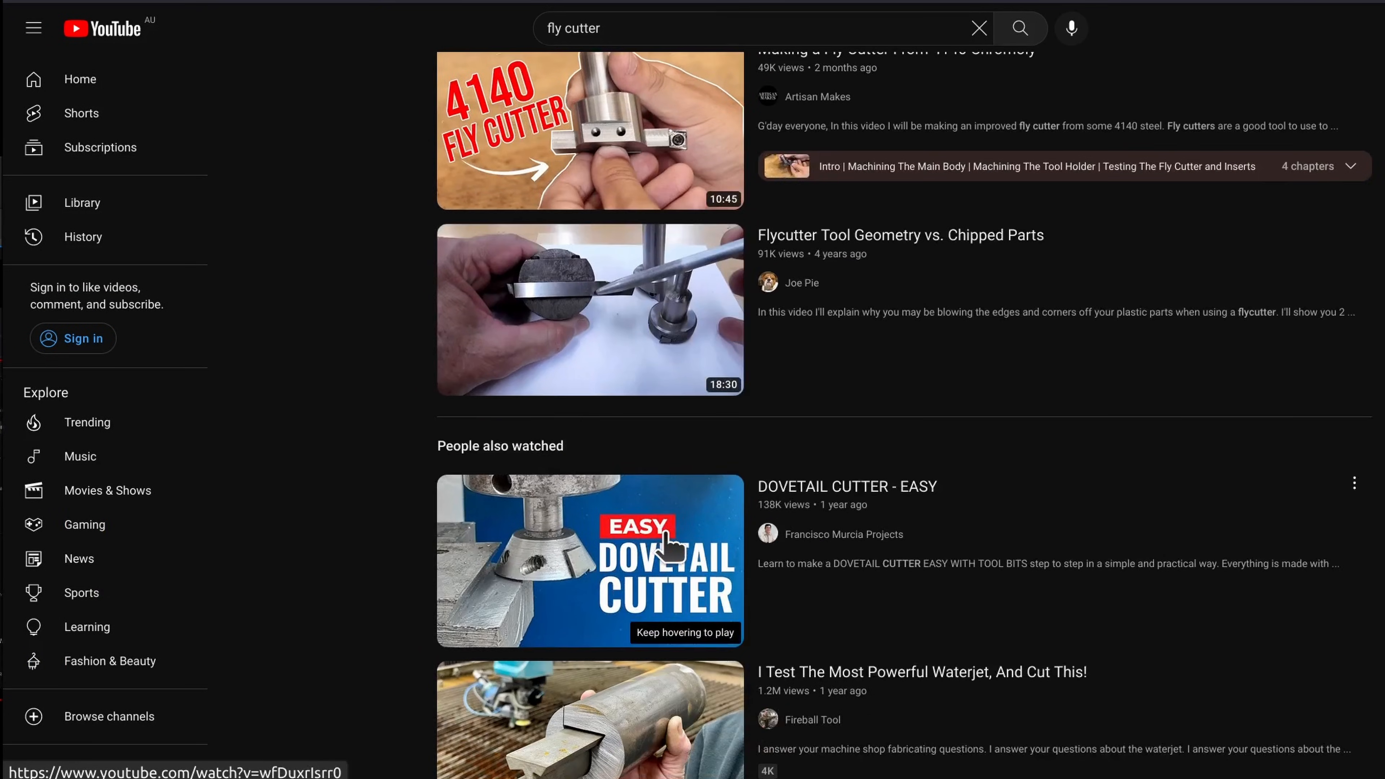
pyautogui.scroll(-3)
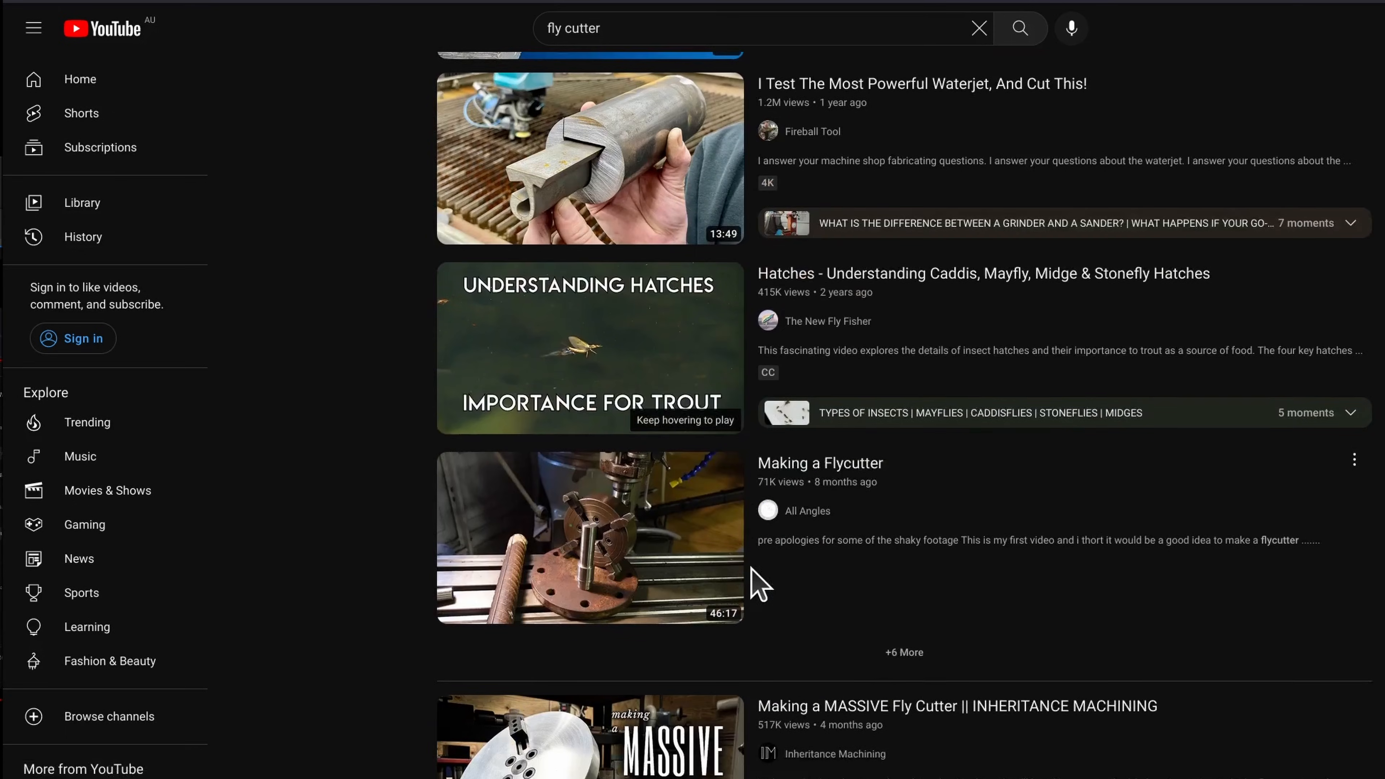
pyautogui.scroll(-3)
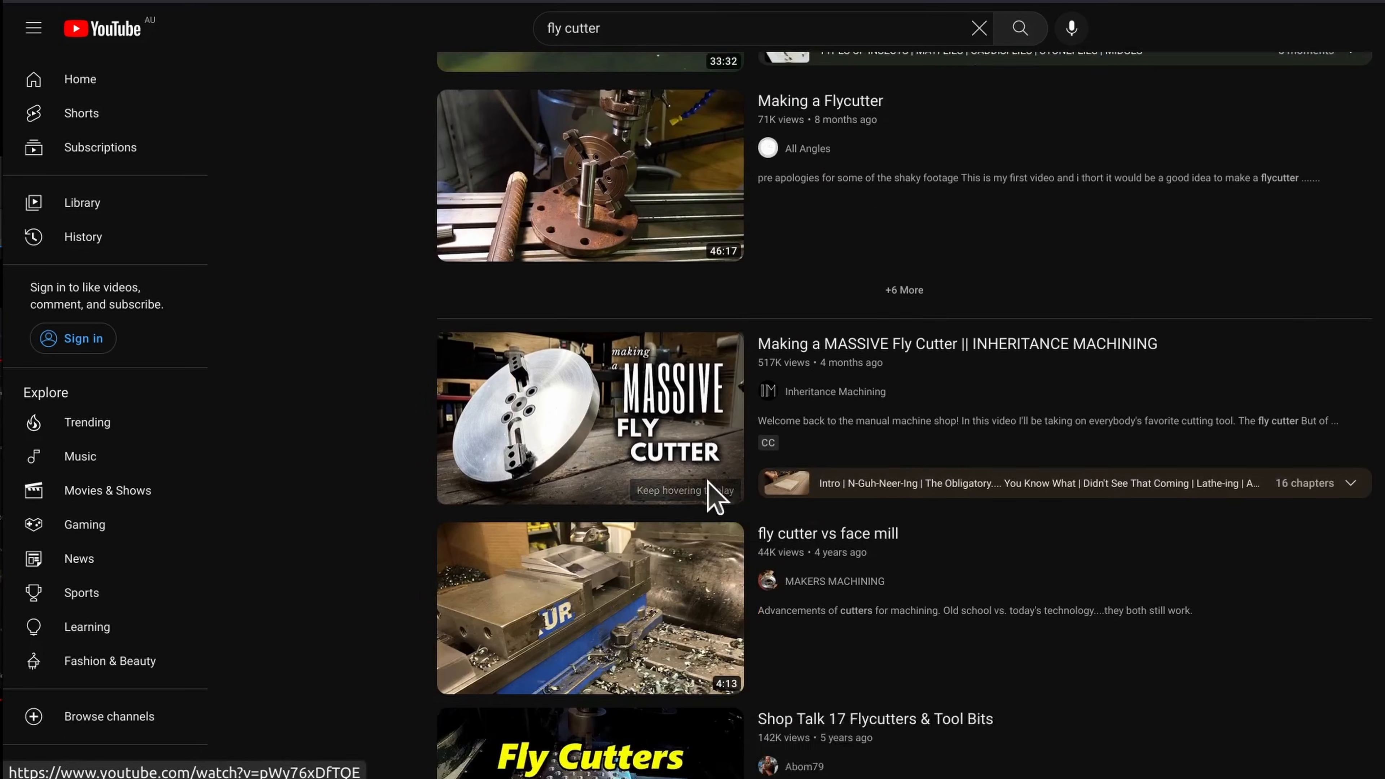
pyautogui.scroll(-3)
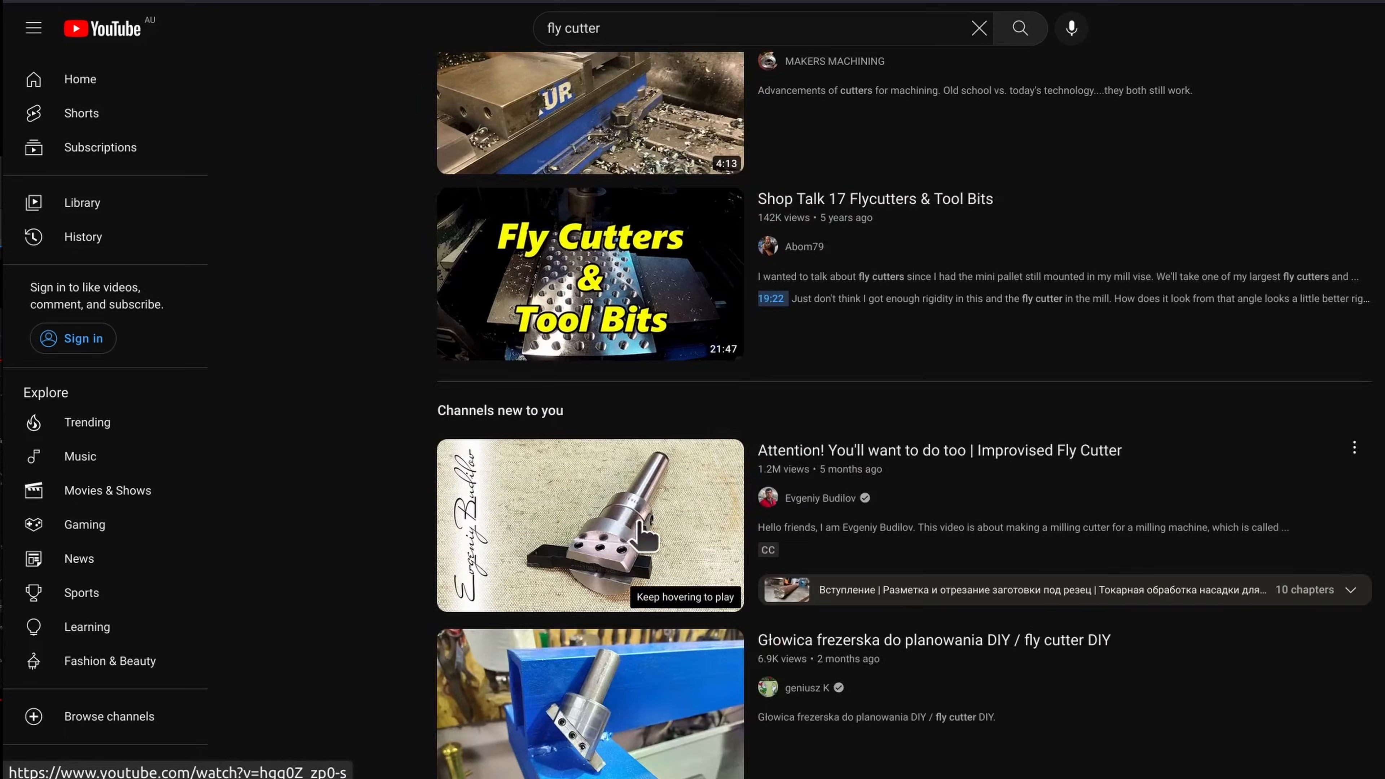